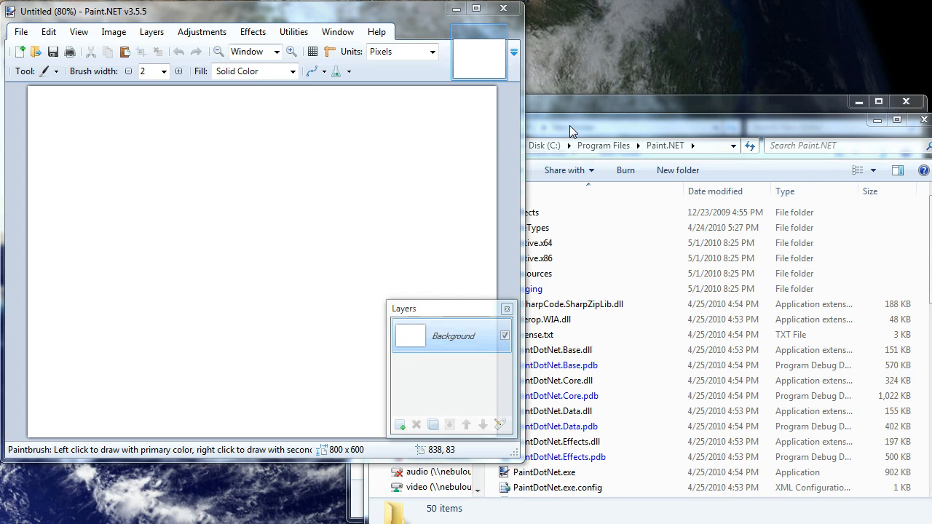
mouse_move(573, 132)
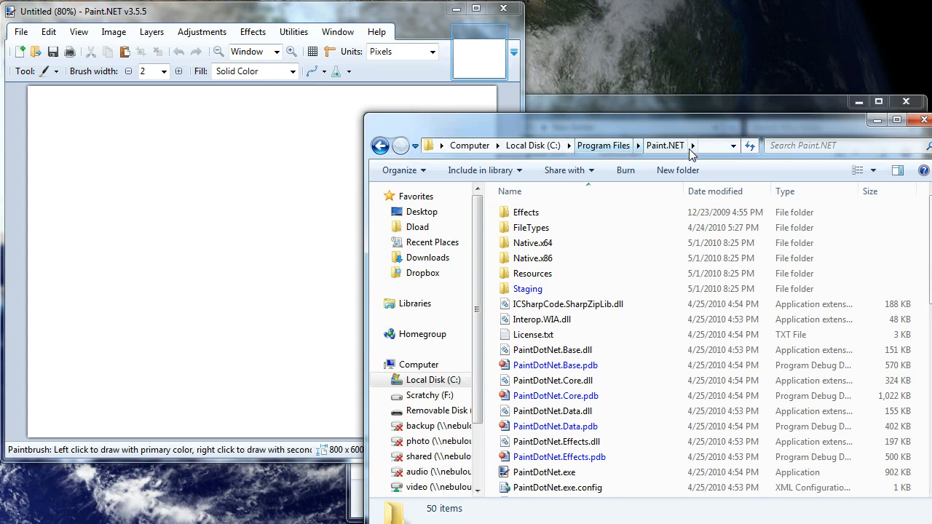
mouse_move(532, 145)
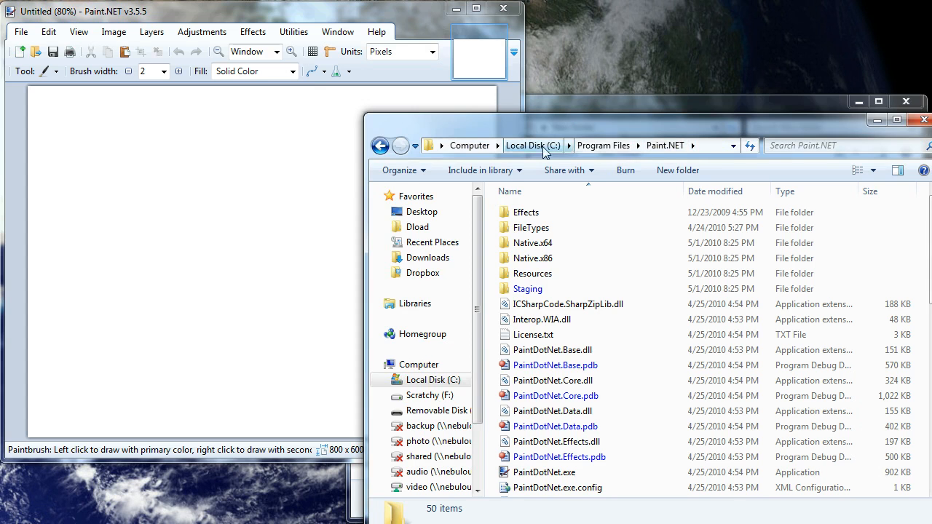
mouse_move(711, 149)
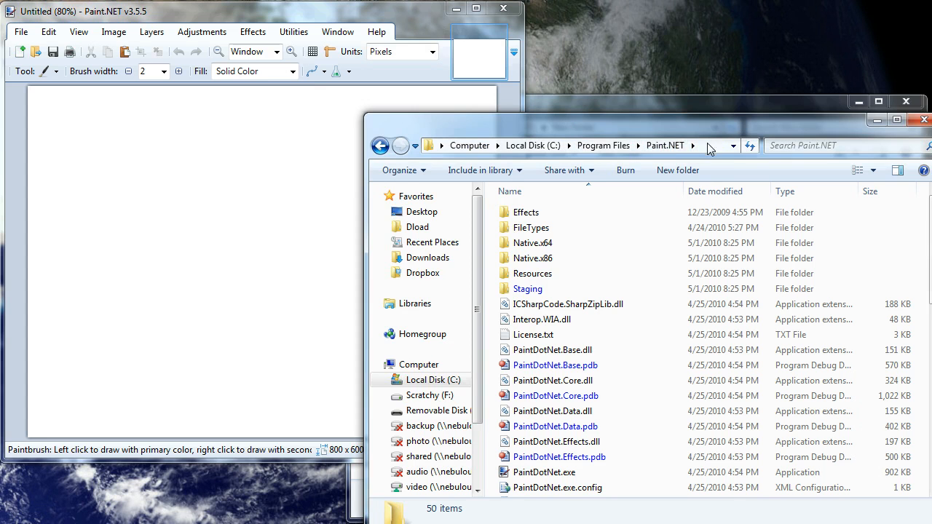
mouse_move(611, 212)
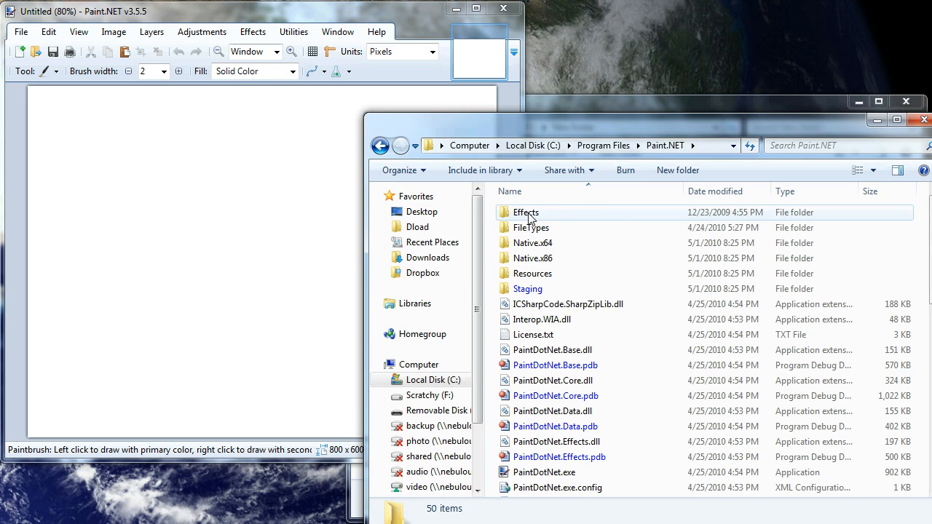
Step: Open the Paint.NET Effects folder to confirm AnimationEffect.dll is installed
double_click(526, 212)
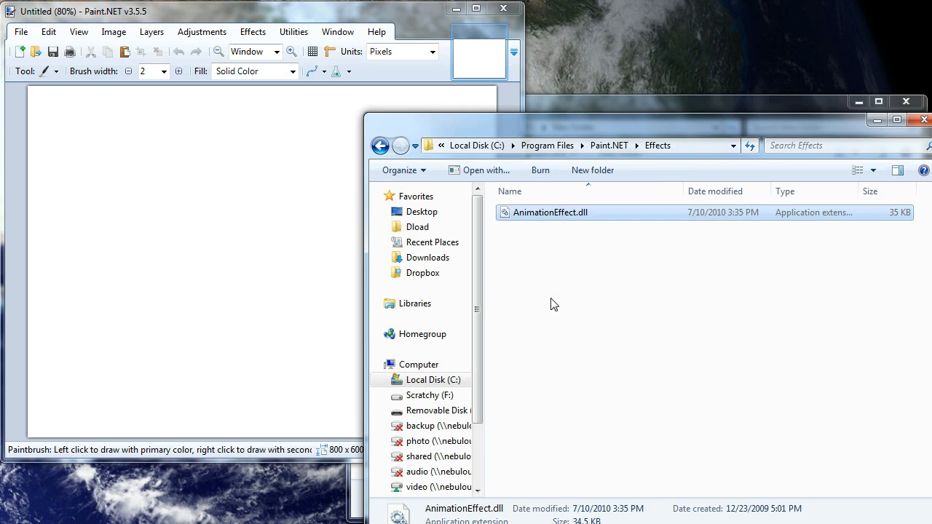
mouse_move(597, 305)
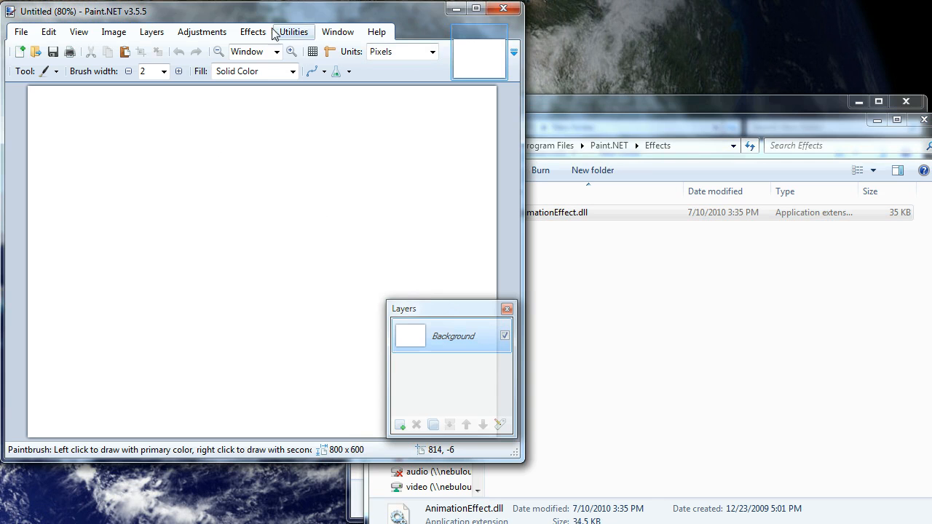
left_click(252, 31)
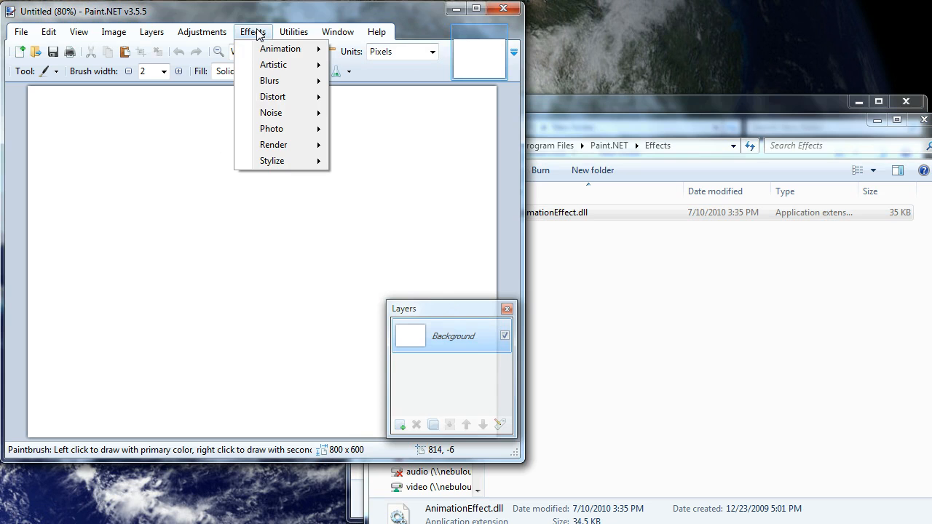
mouse_move(281, 48)
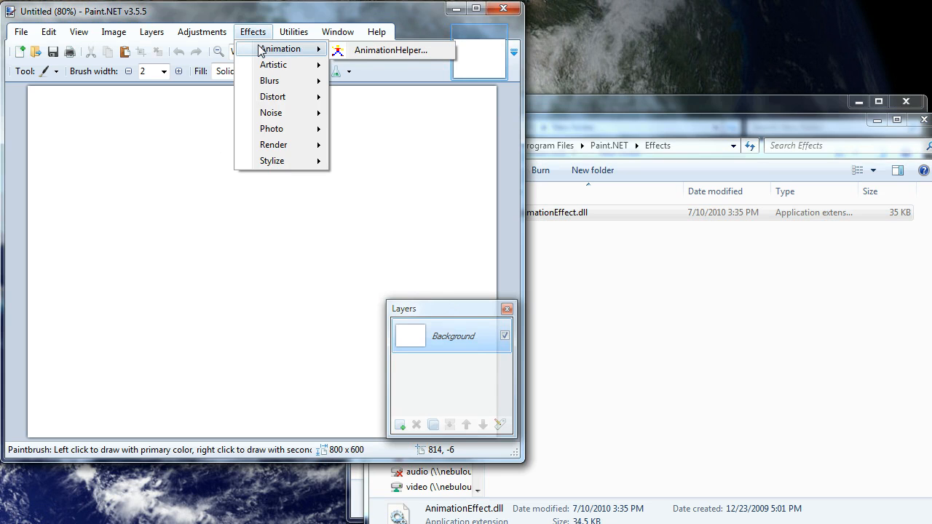
mouse_move(391, 50)
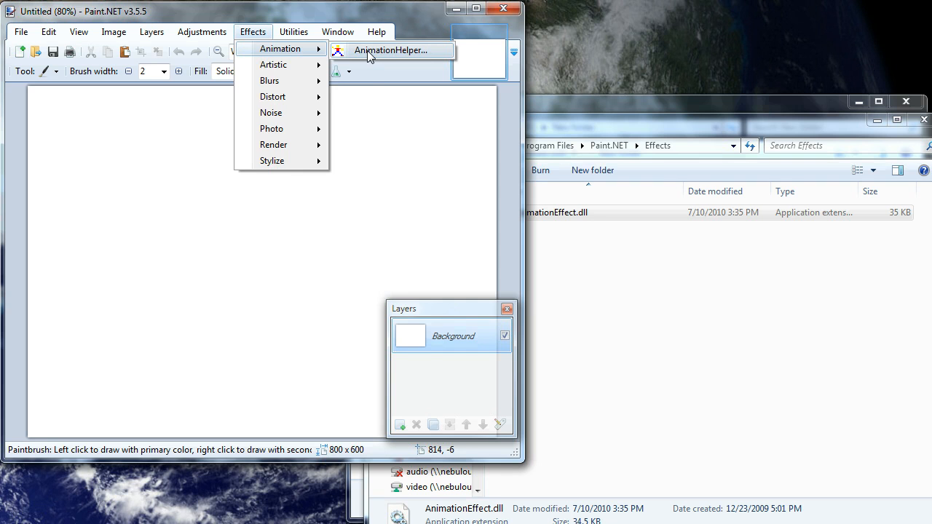
left_click(389, 49)
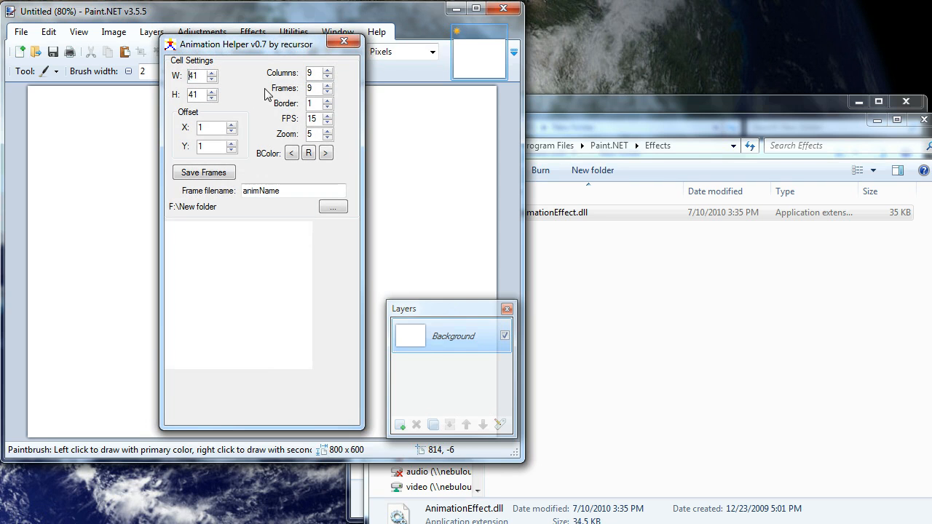
mouse_move(230, 318)
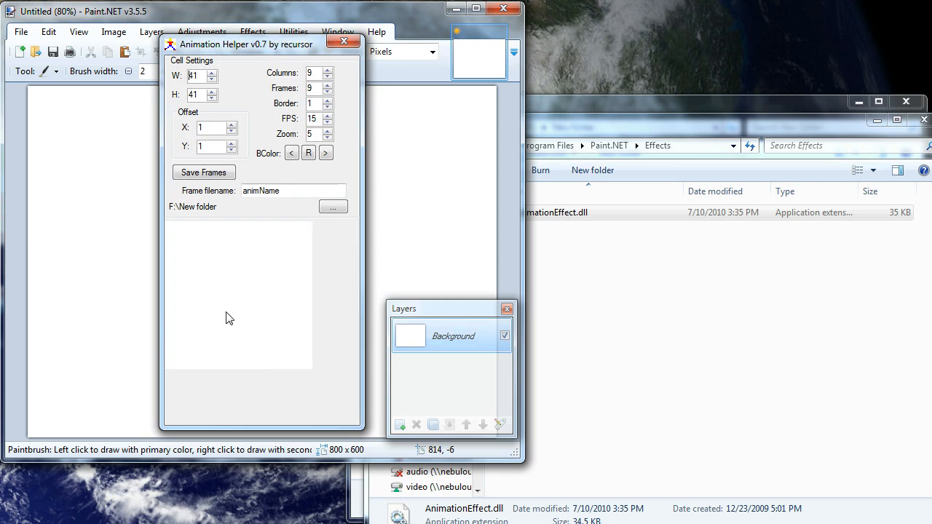
mouse_move(222, 108)
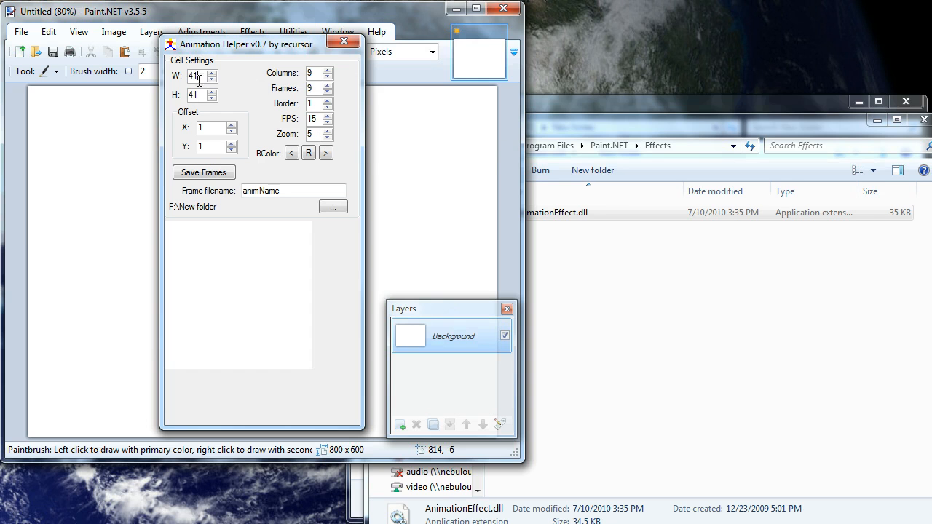
mouse_move(211, 145)
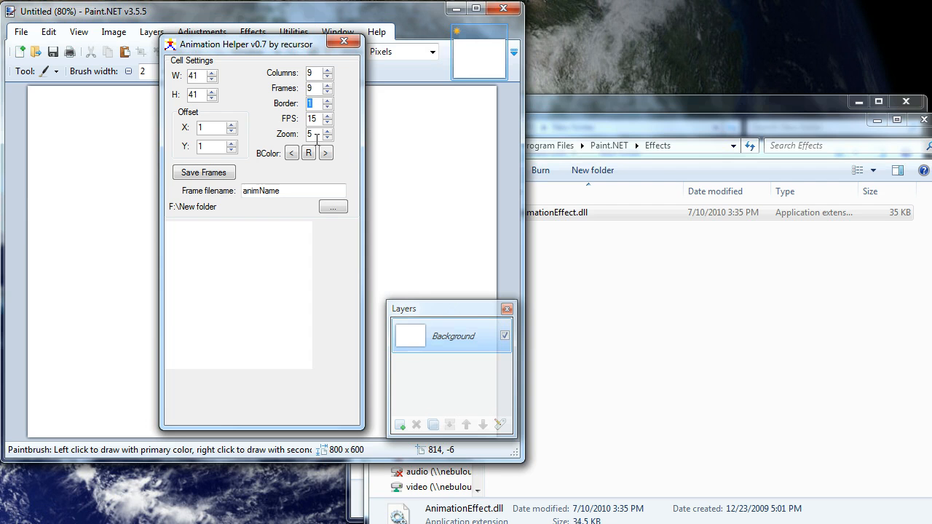
left_click(313, 134)
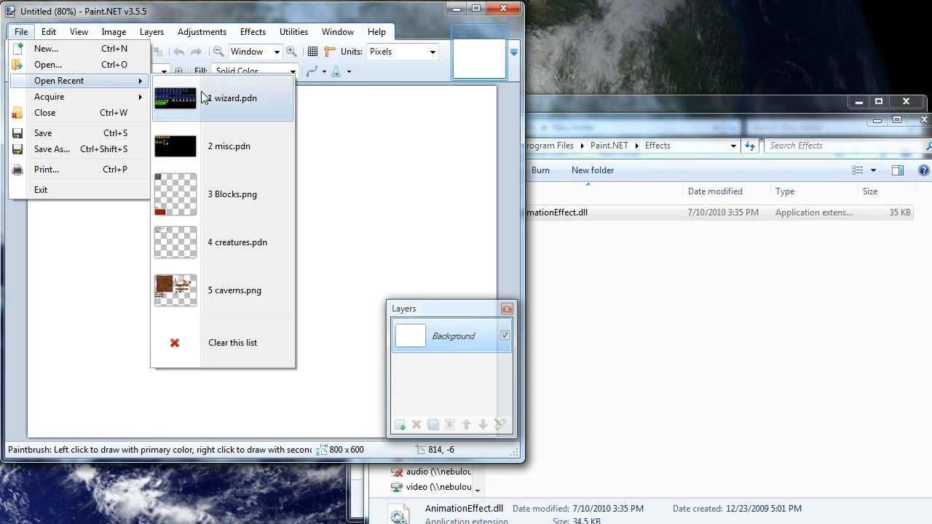
Step: Open recent wizard.pdn and run Effects > Animation > AnimationHelper on it
left_click(235, 97)
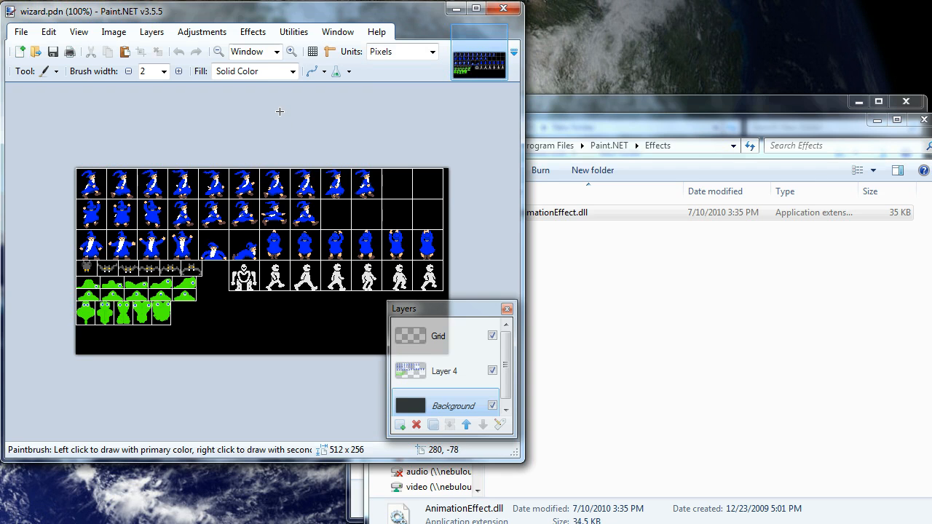
left_click(253, 32)
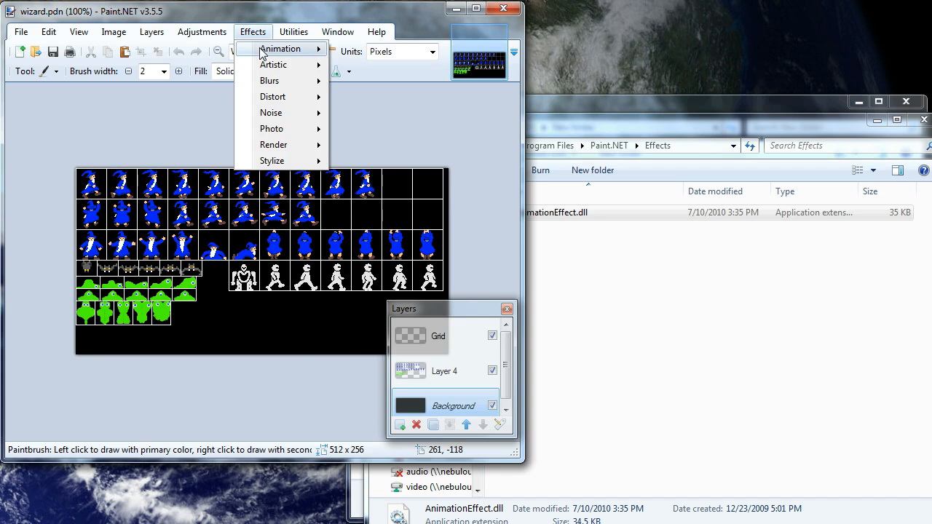
left_click(280, 48)
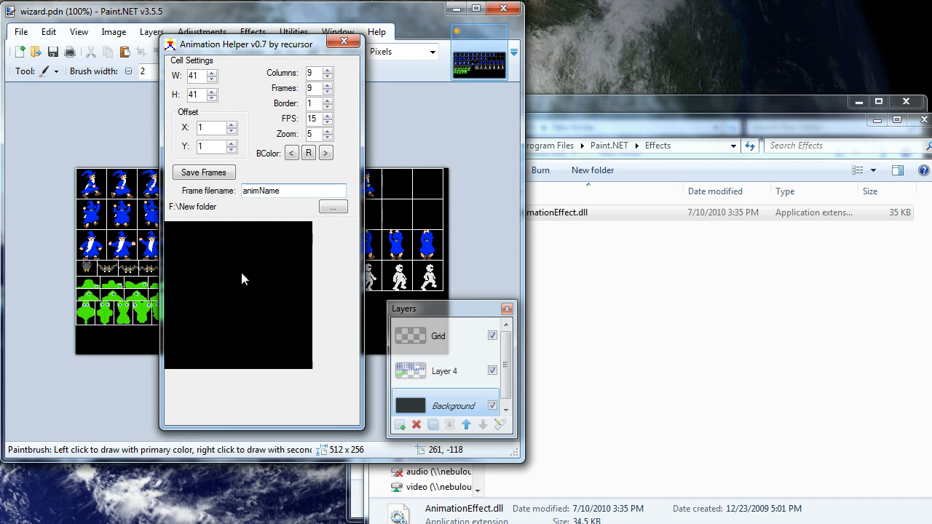
mouse_move(284, 314)
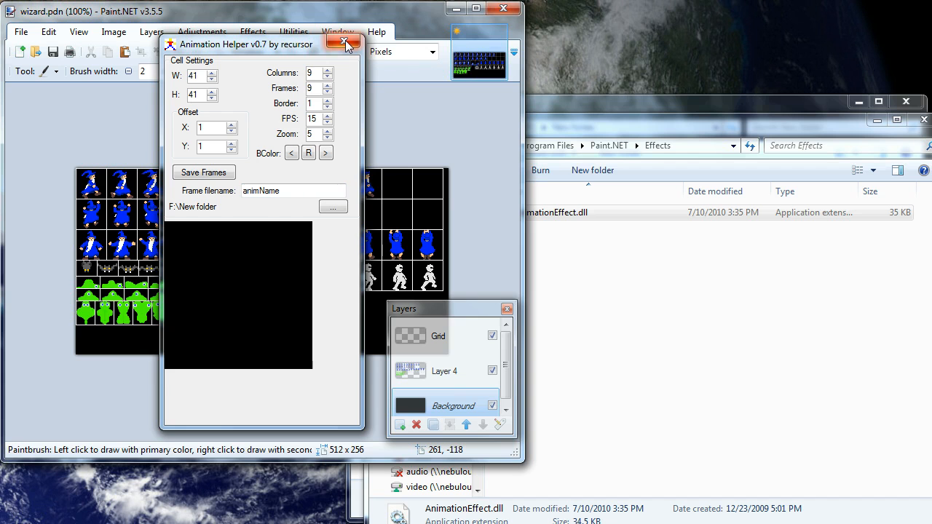
Step: Close the black Animation Helper preview and make Layer 4 the active layer
left_click(344, 42)
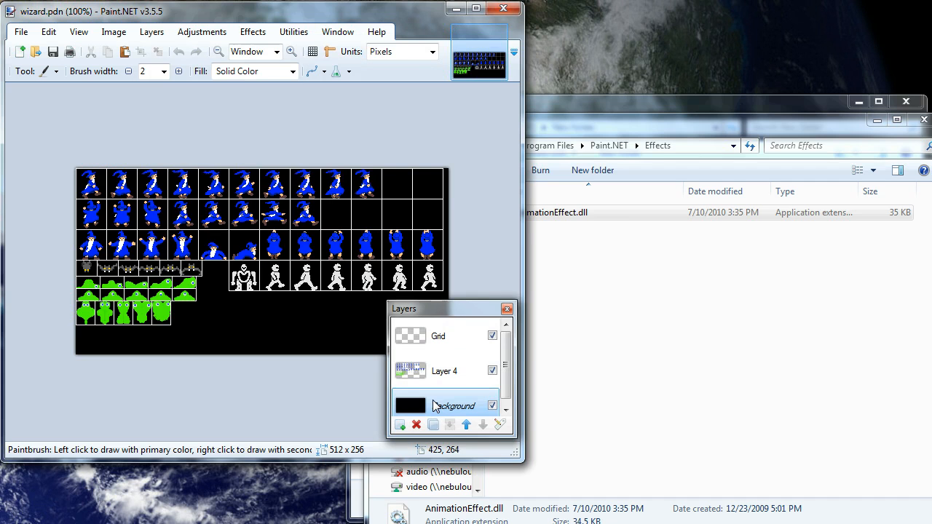
left_click(444, 371)
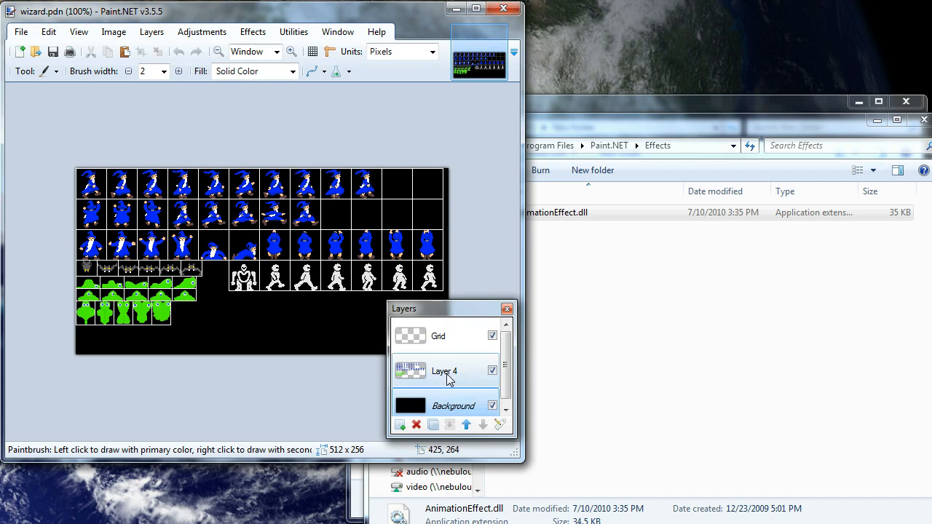
left_click(444, 371)
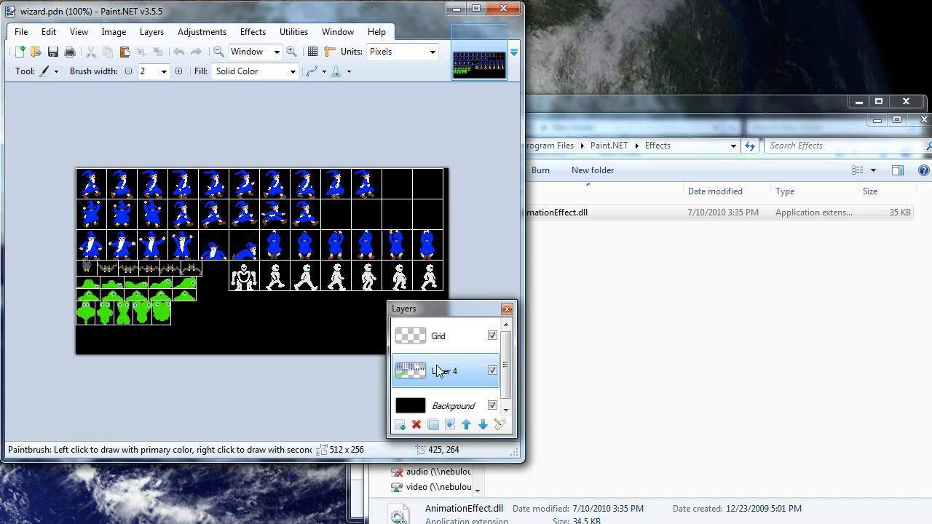
mouse_move(436, 371)
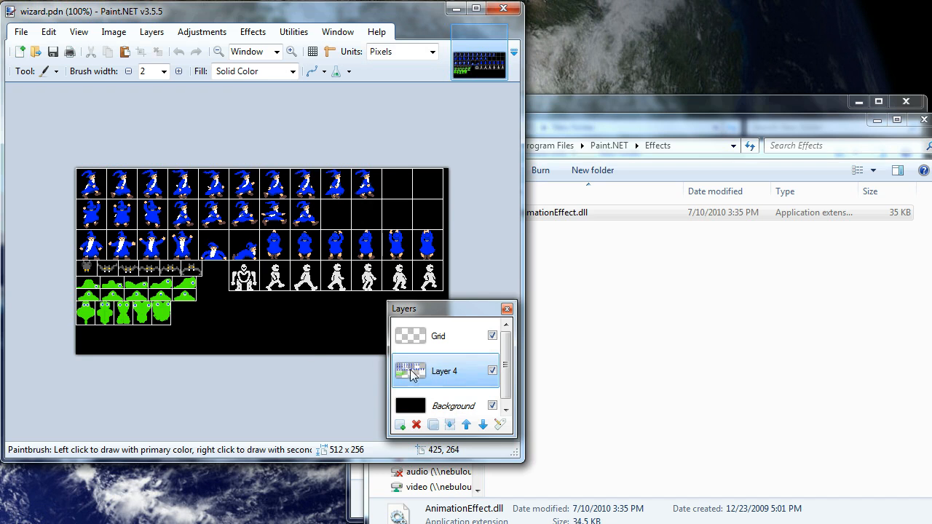
left_click(252, 31)
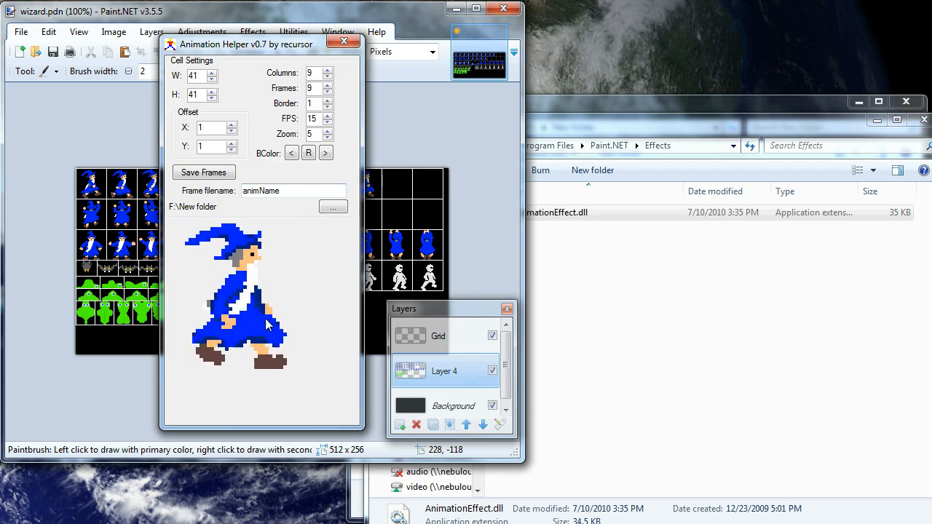
Step: Cycle the wizard preview forward through several background colours, including yellow
left_click(326, 153)
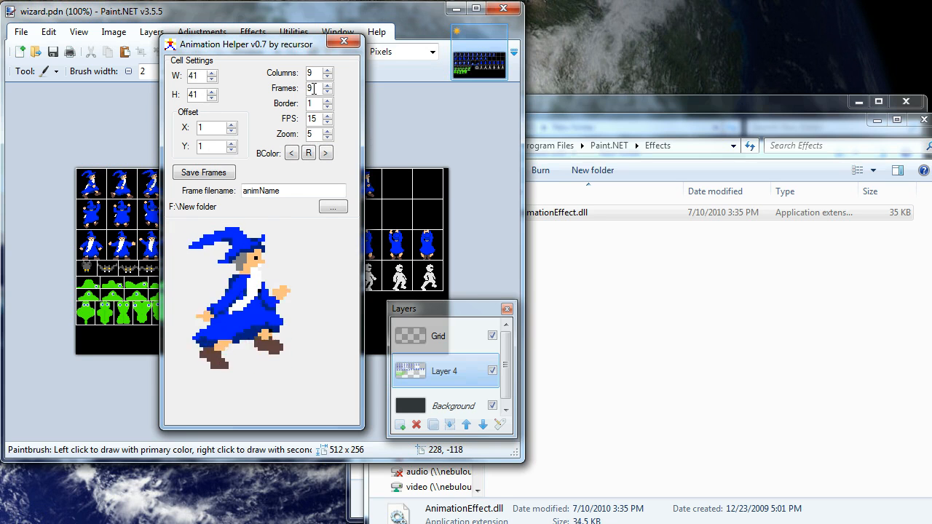
left_click(326, 153)
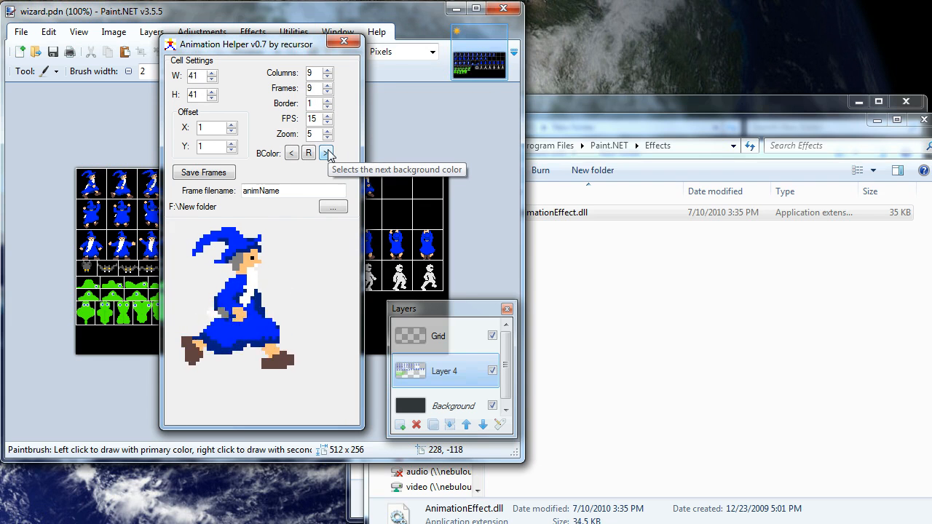
left_click(328, 153)
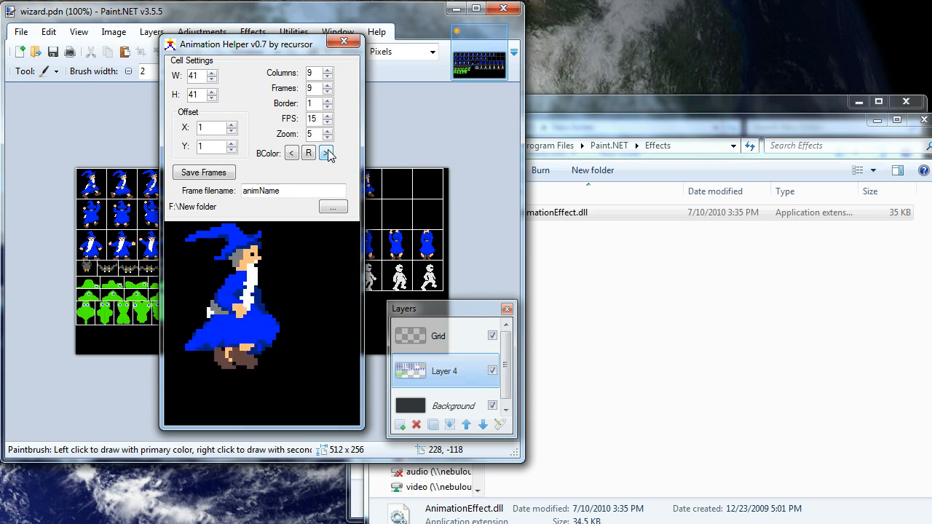
left_click(327, 153)
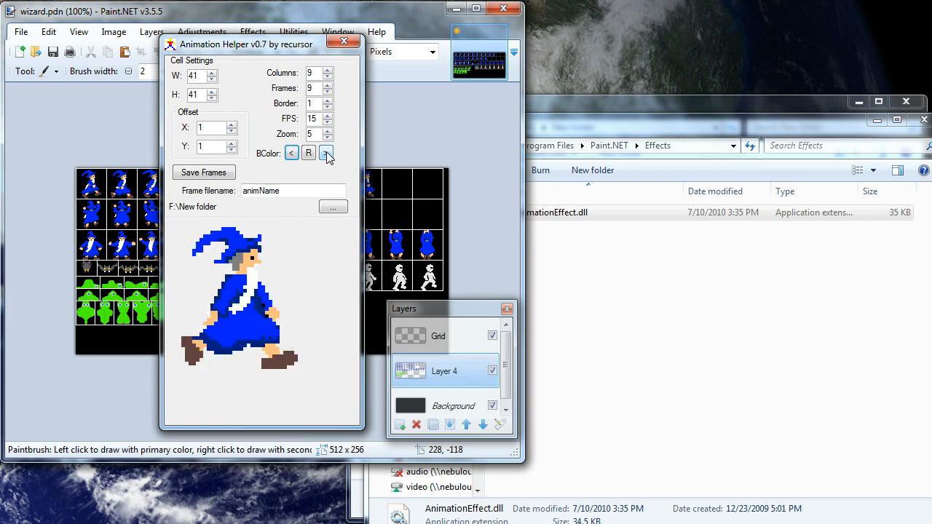
left_click(327, 153)
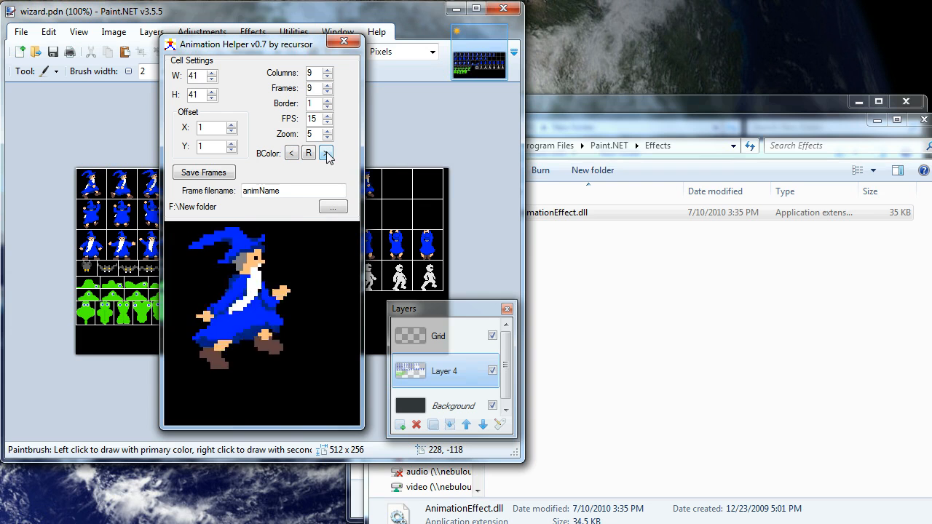
left_click(326, 153)
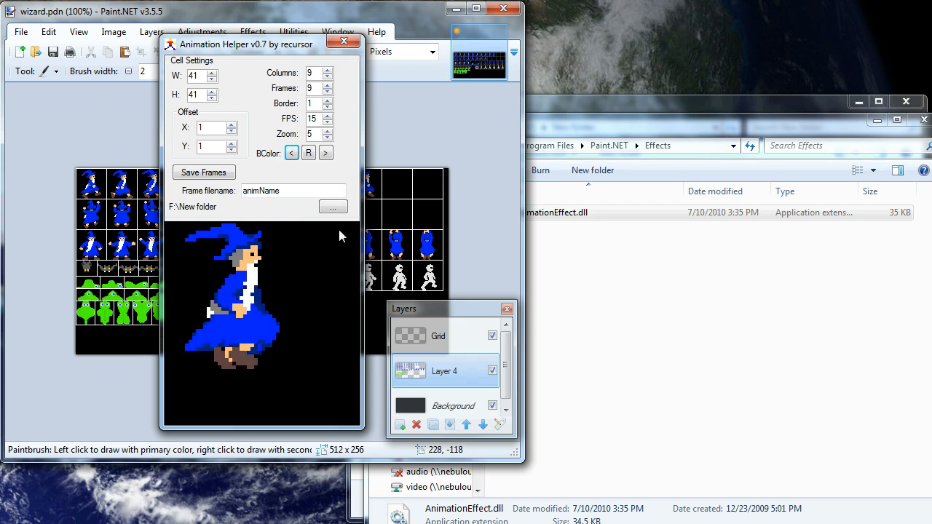
Step: Step the background back, reset it to default grey, then advance to black
left_click(291, 153)
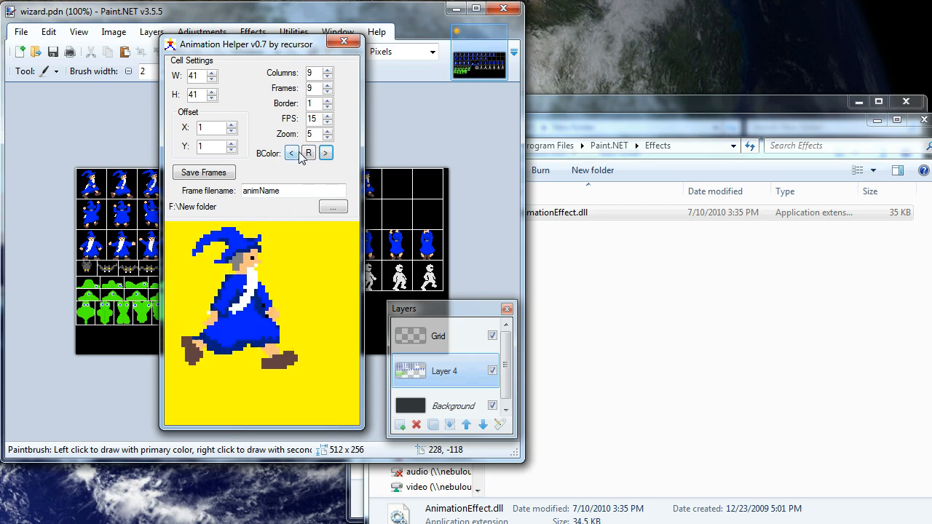
left_click(292, 153)
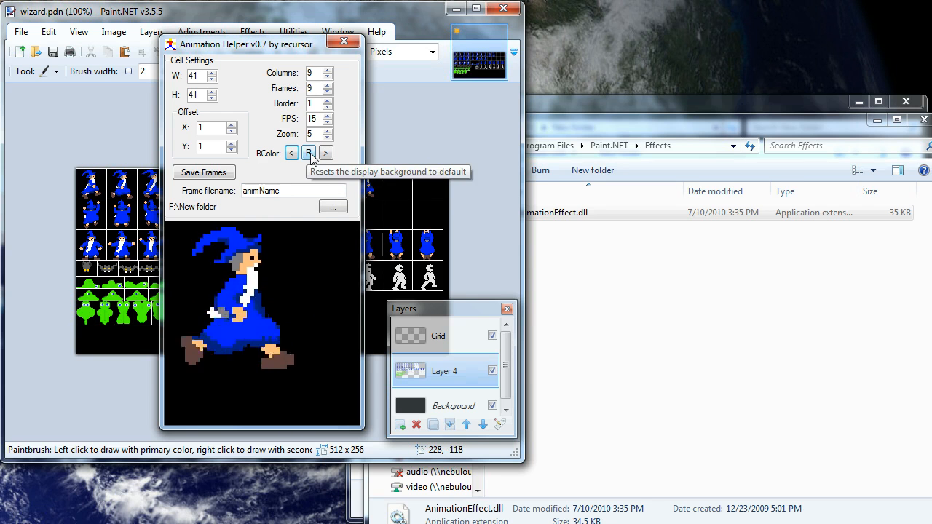
left_click(308, 153)
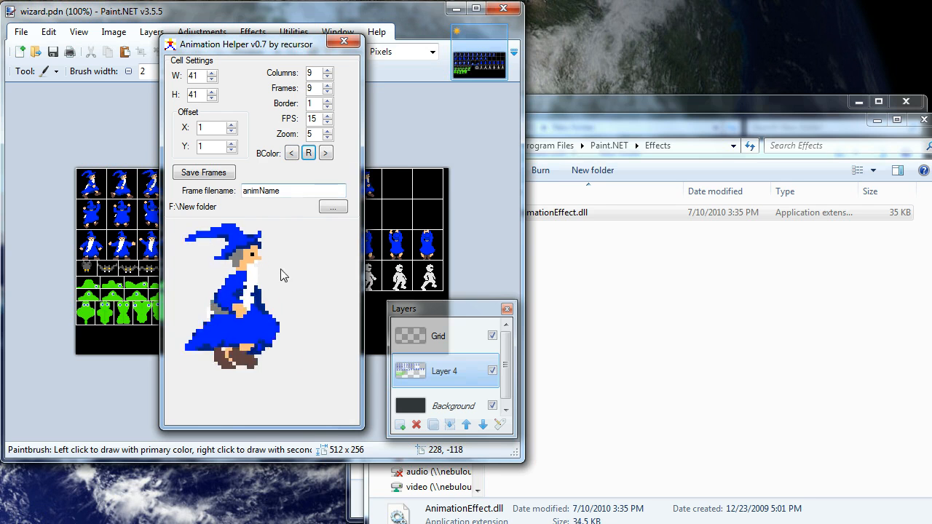
left_click(325, 152)
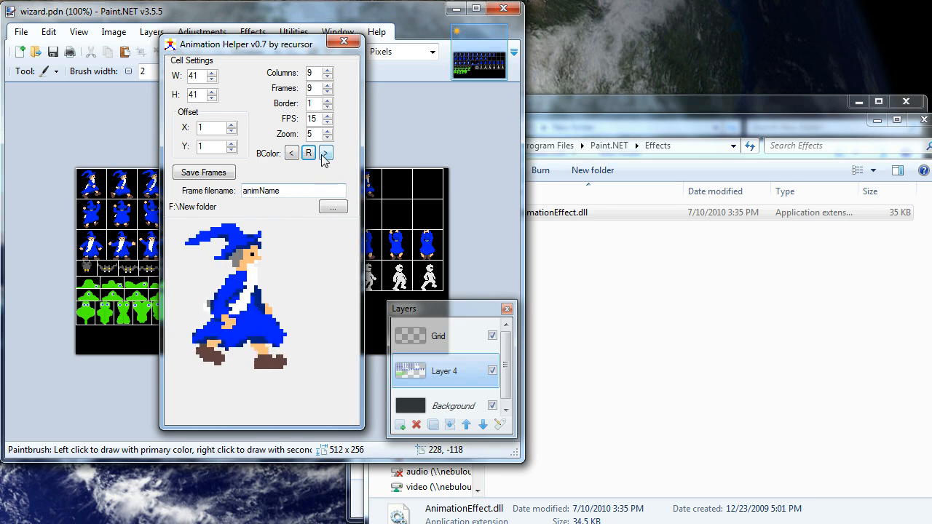
left_click(325, 153)
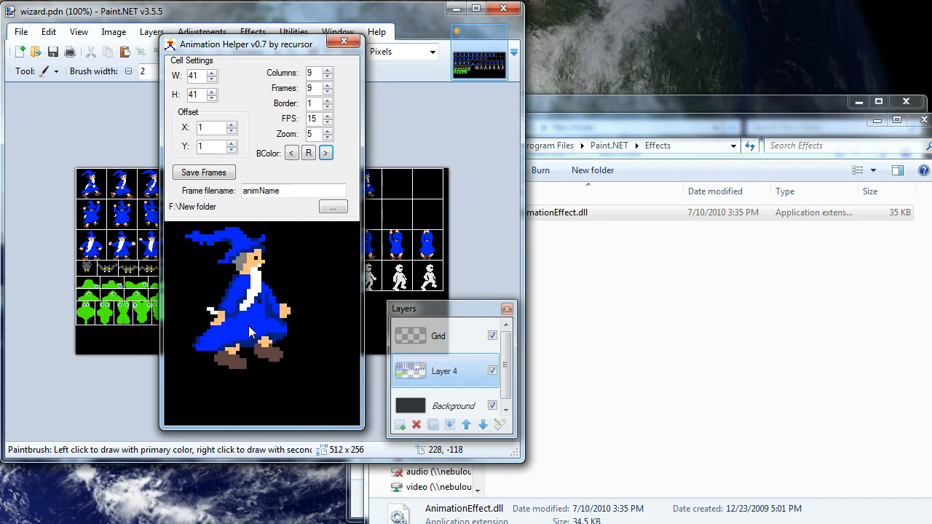
left_click(326, 153)
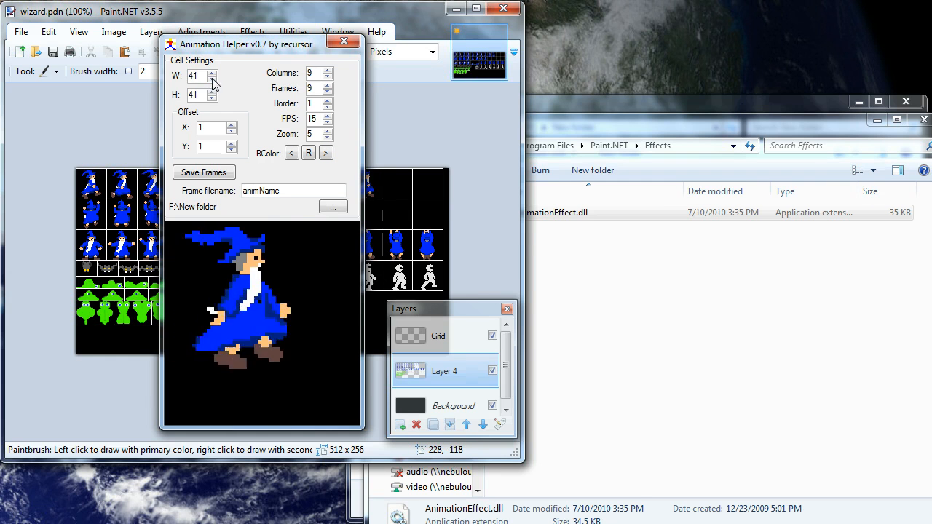
left_click(194, 75)
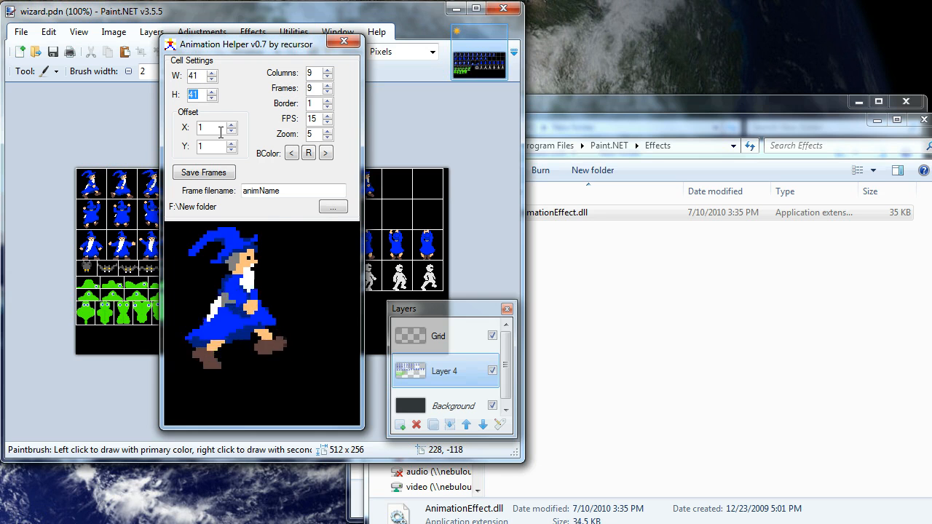
left_click(232, 124)
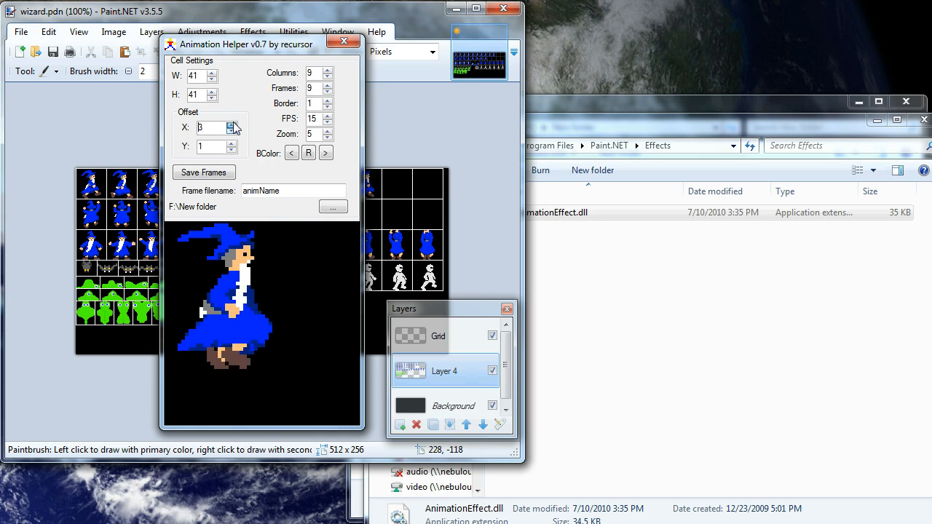
left_click(231, 125)
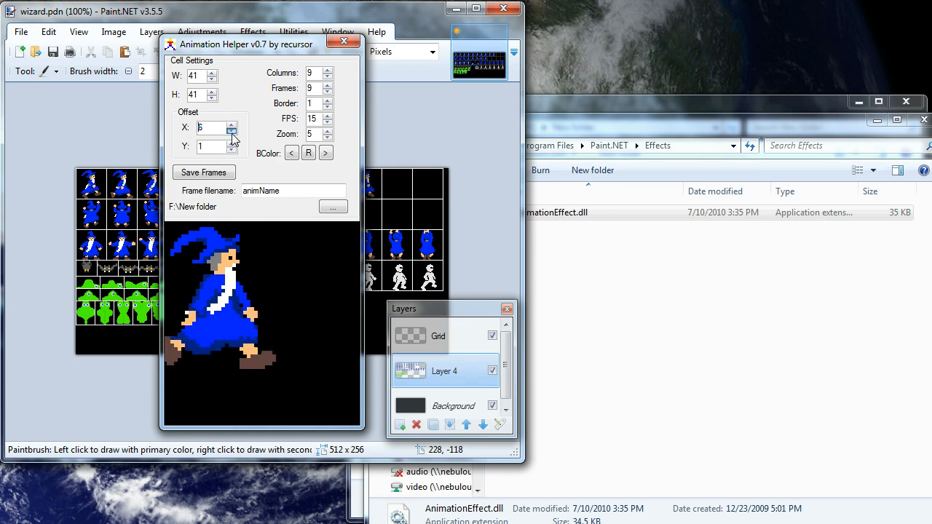
left_click(232, 131)
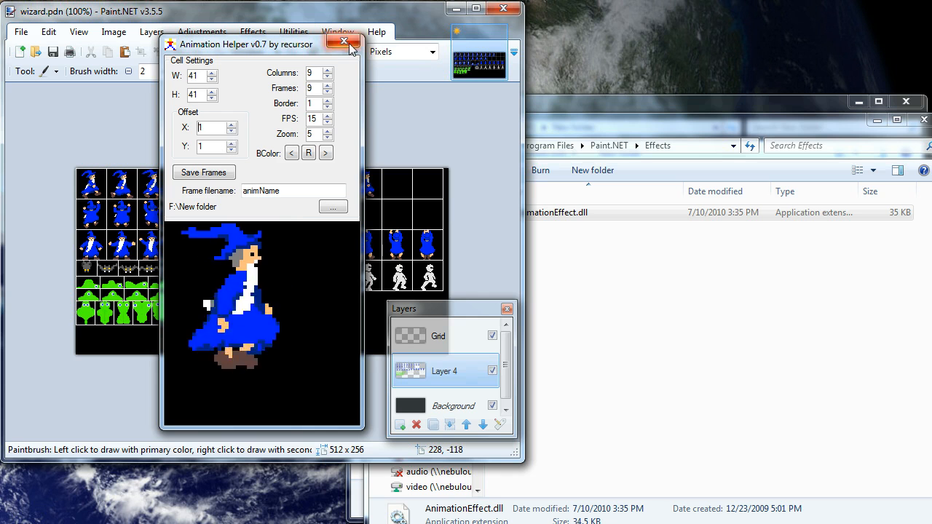
Step: Select the 28 × 21 first bat cell and relaunch Animation Helper on it
left_click(343, 41)
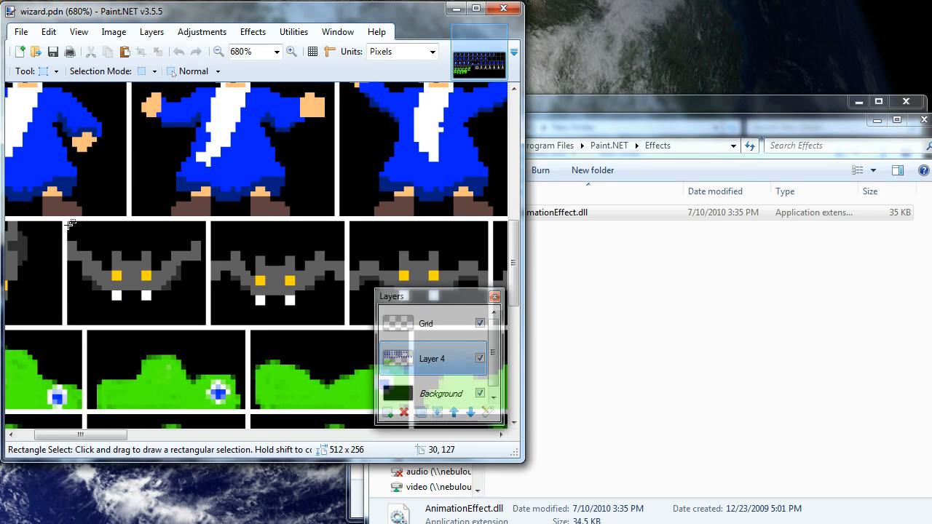
left_click_drag(70, 222, 93, 256)
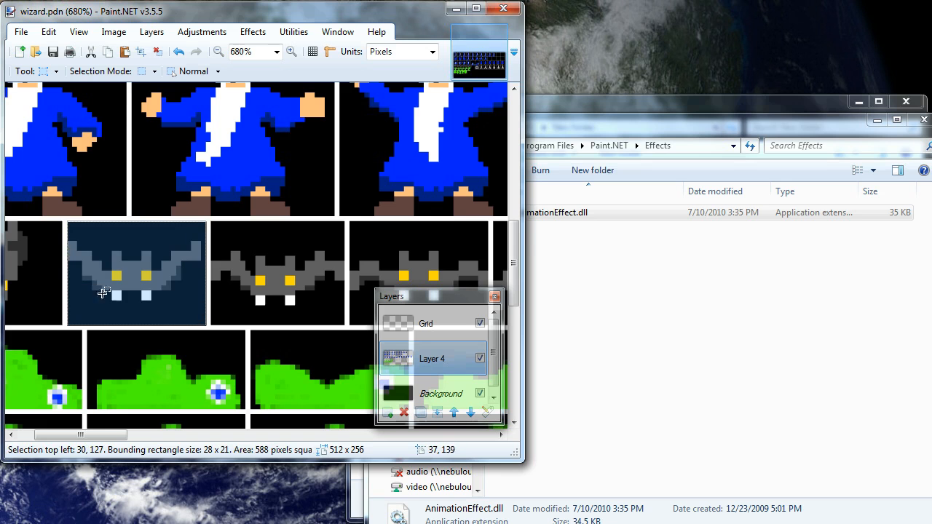
left_click(252, 31)
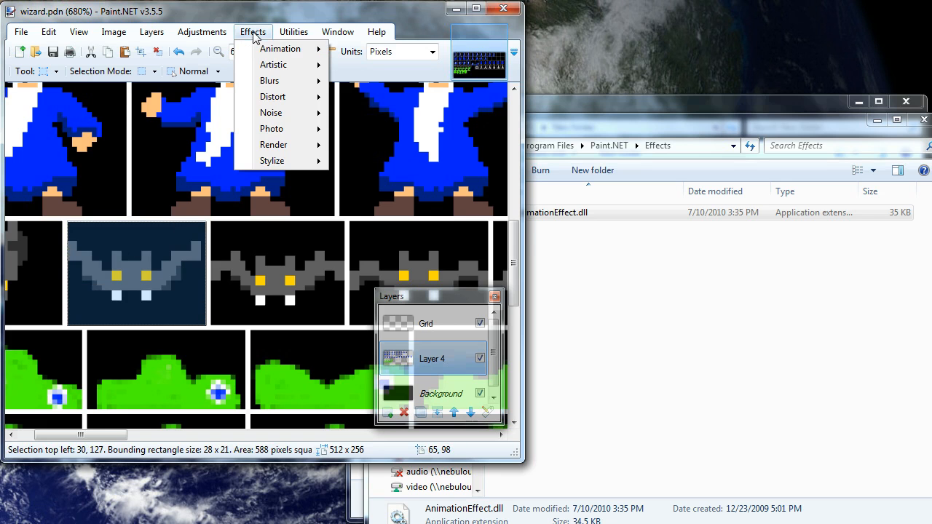
mouse_move(281, 49)
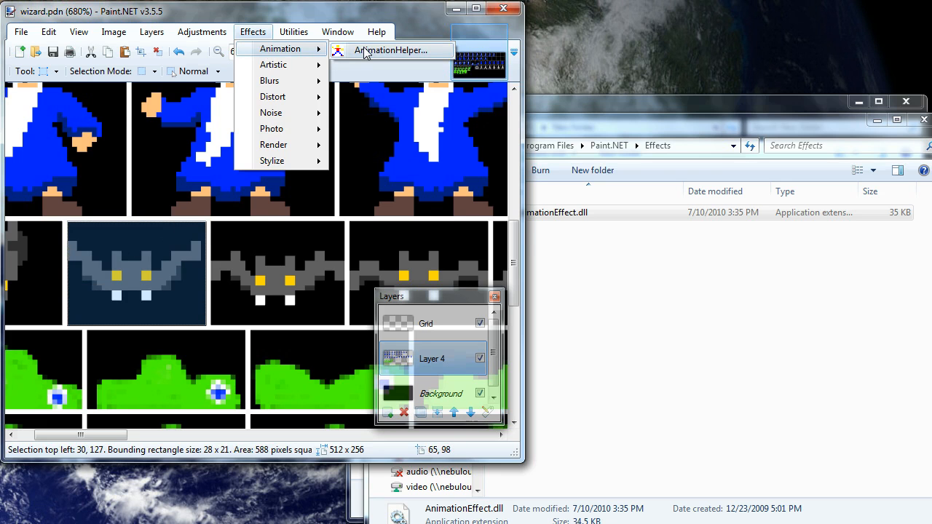
left_click(392, 50)
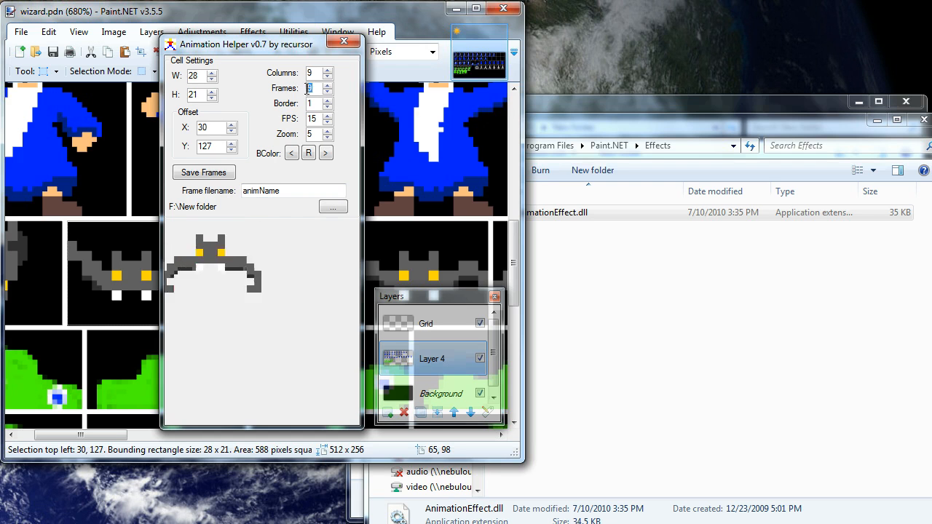
Step: Preview the bat at 5 frames, 30 FPS, black background and zoom 10
left_click(308, 152)
type("30")
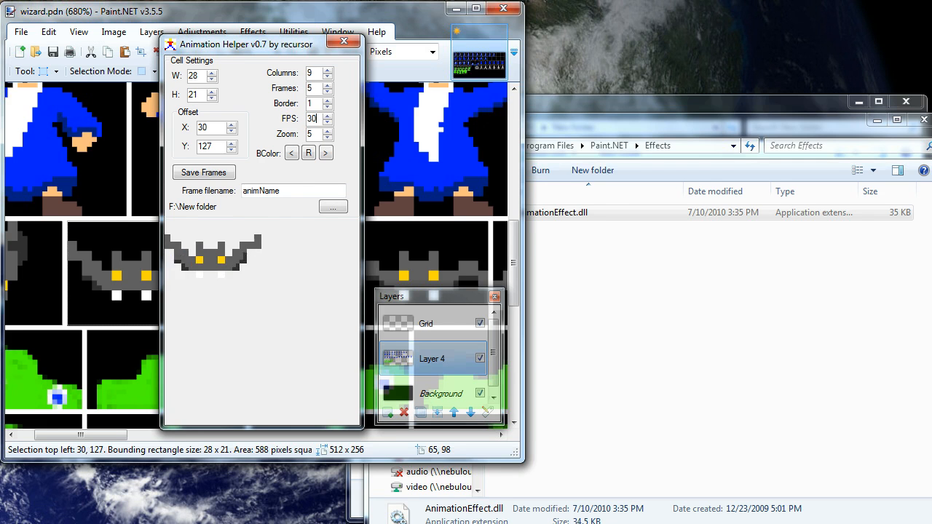
left_click(325, 152)
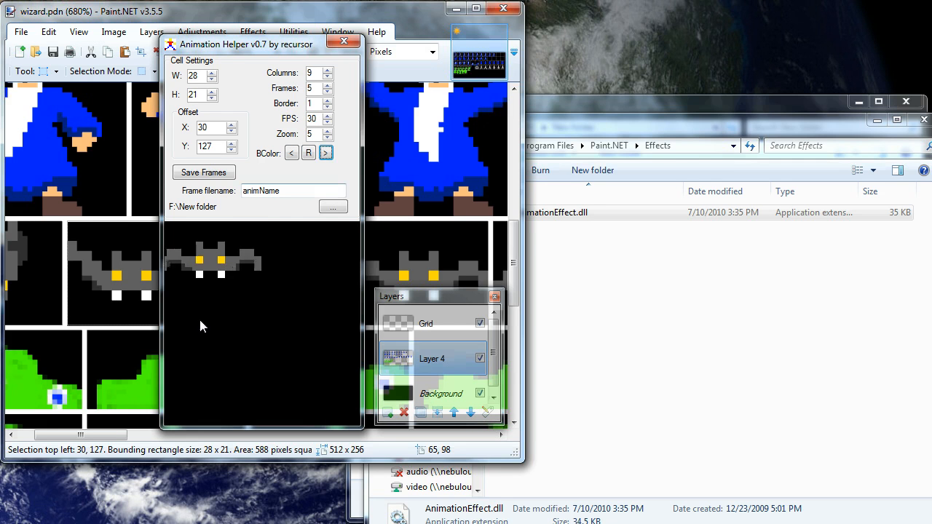
left_click(327, 130)
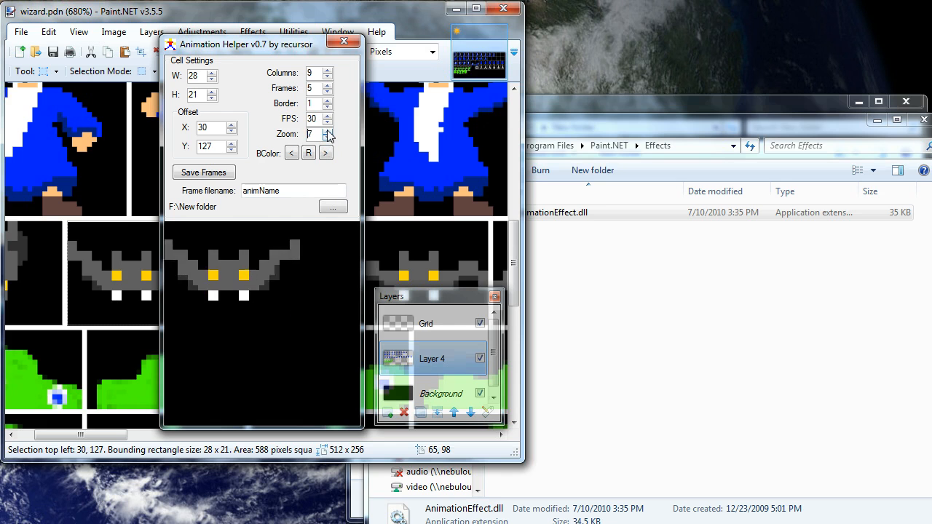
left_click(330, 131)
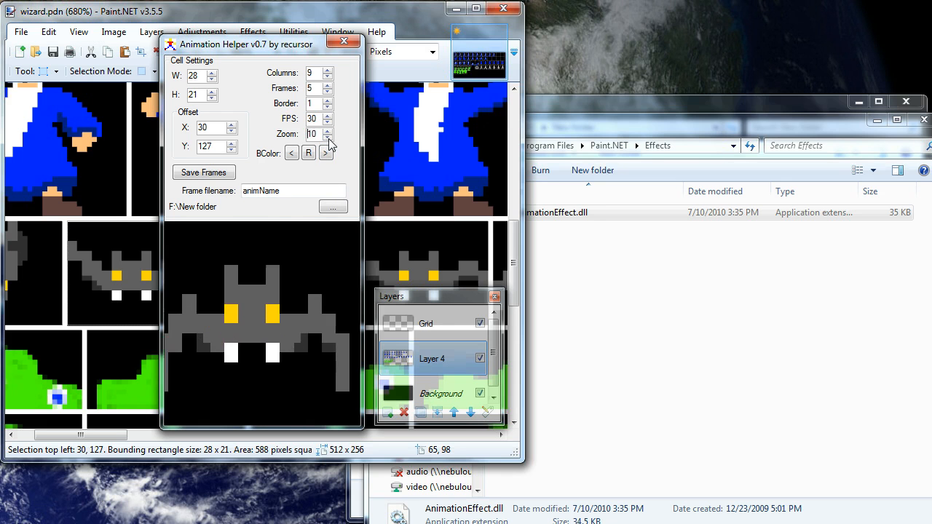
left_click(330, 137)
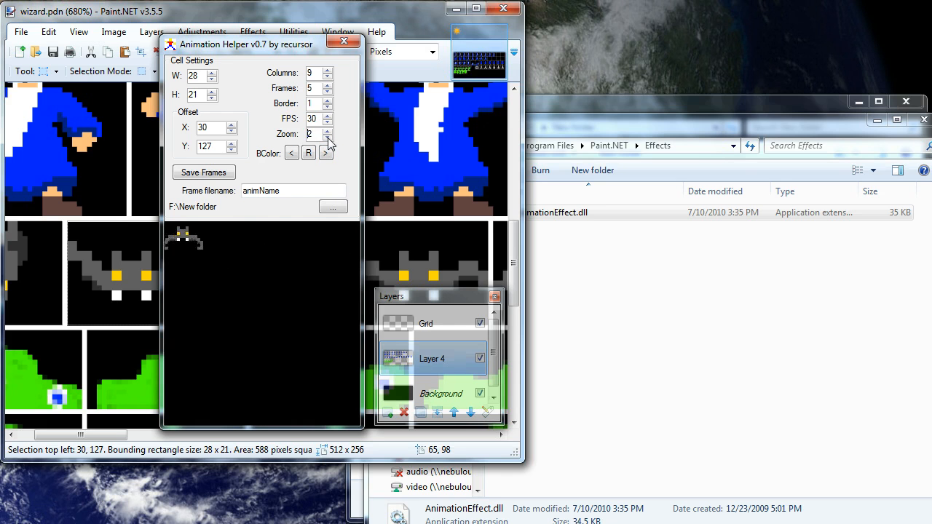
left_click(328, 131)
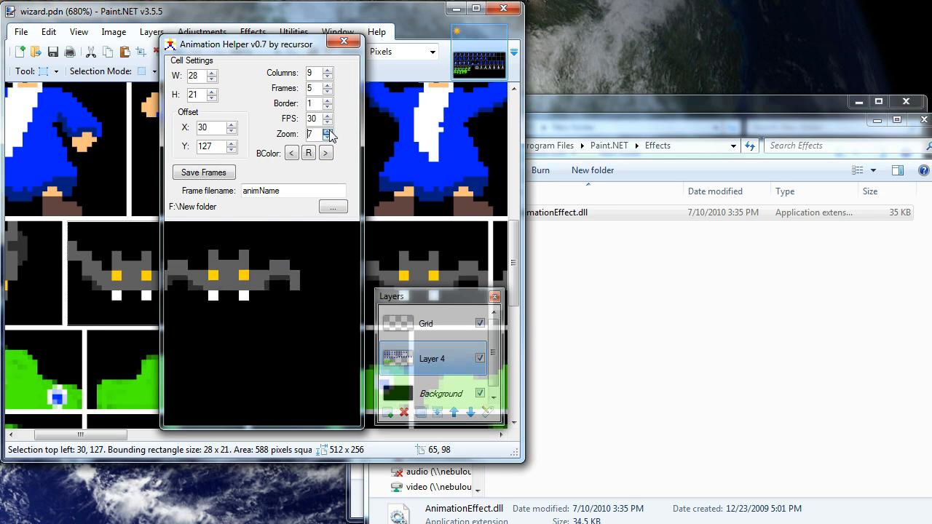
left_click(328, 131)
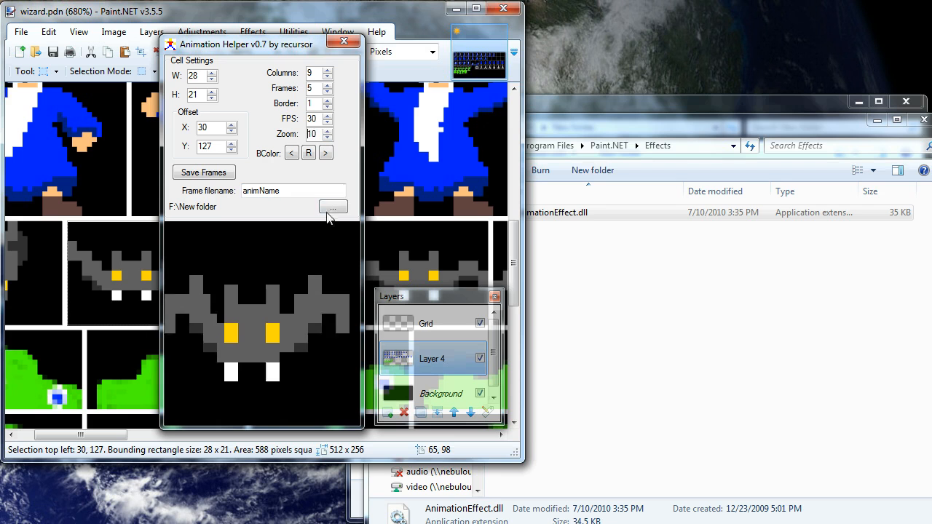
Step: Pick F:\New folder as the export location and name the frames BatFly
left_click(329, 137)
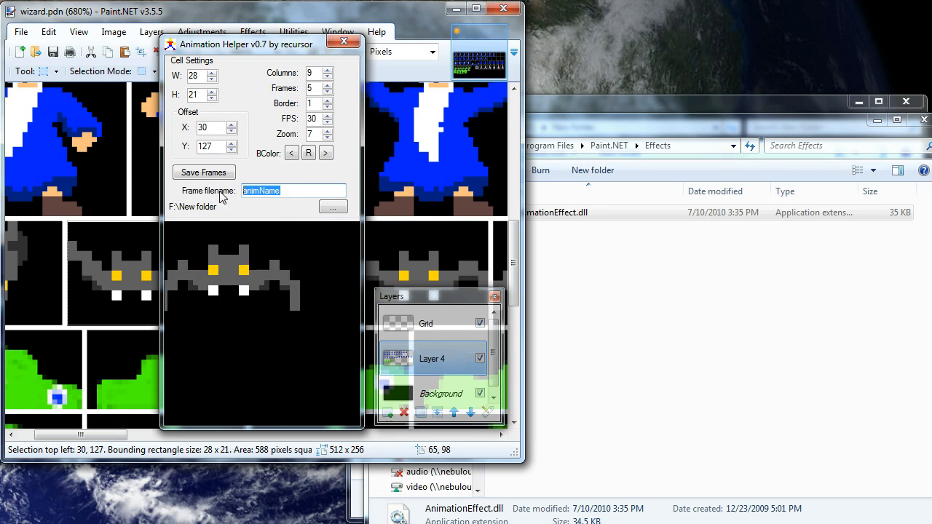
type("BatFlay")
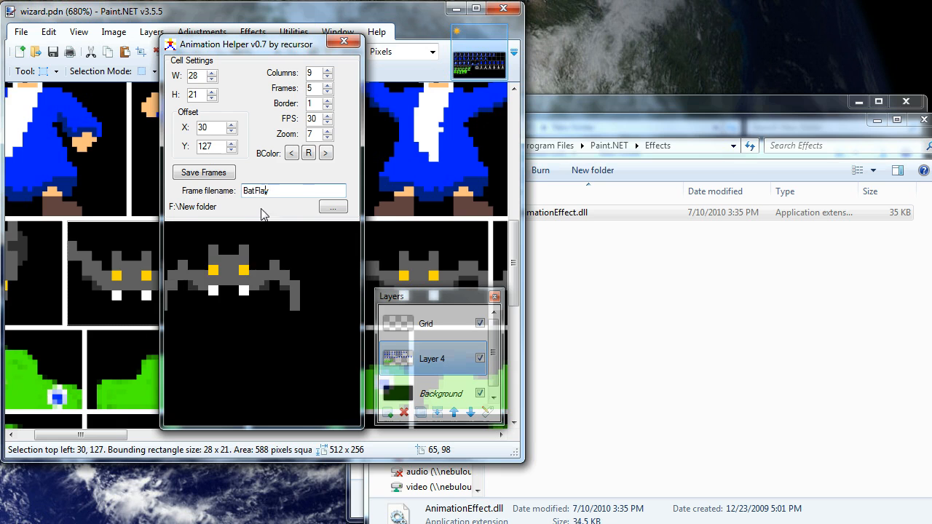
mouse_move(204, 172)
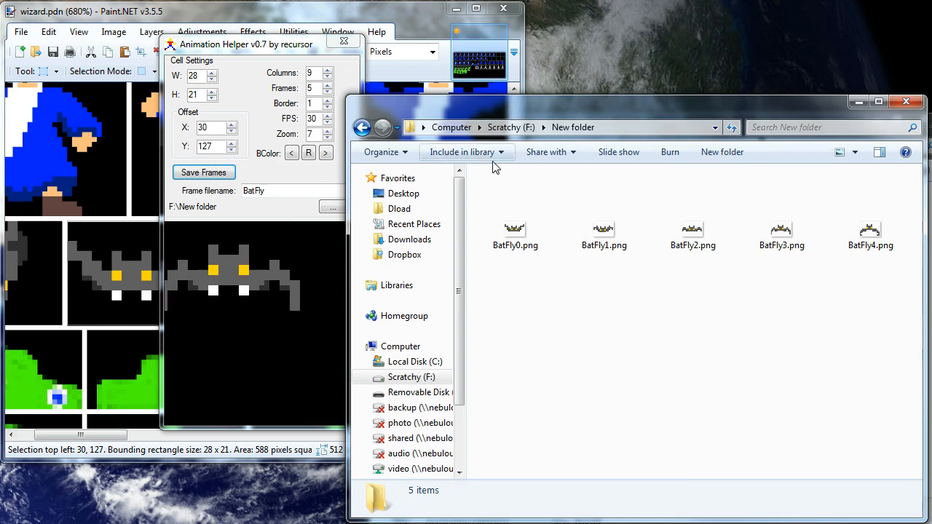
Step: Check BatFly0.png and BatFly4.png in F:\New folder as 28 × 21 PNGs
left_click(604, 233)
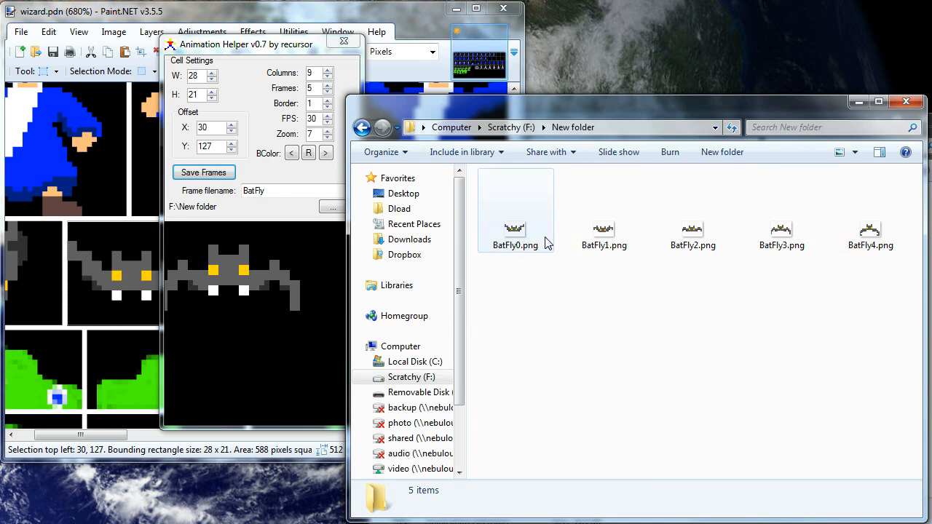
left_click(603, 211)
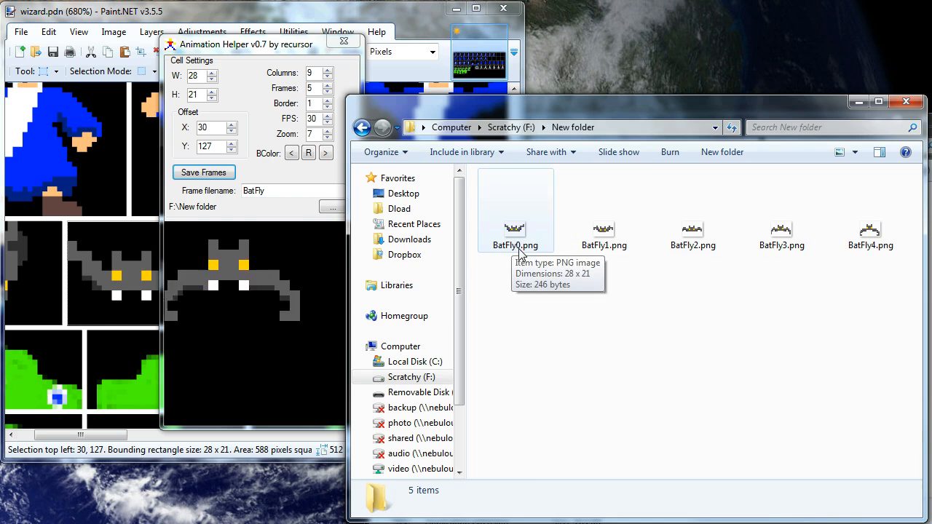
left_click(870, 233)
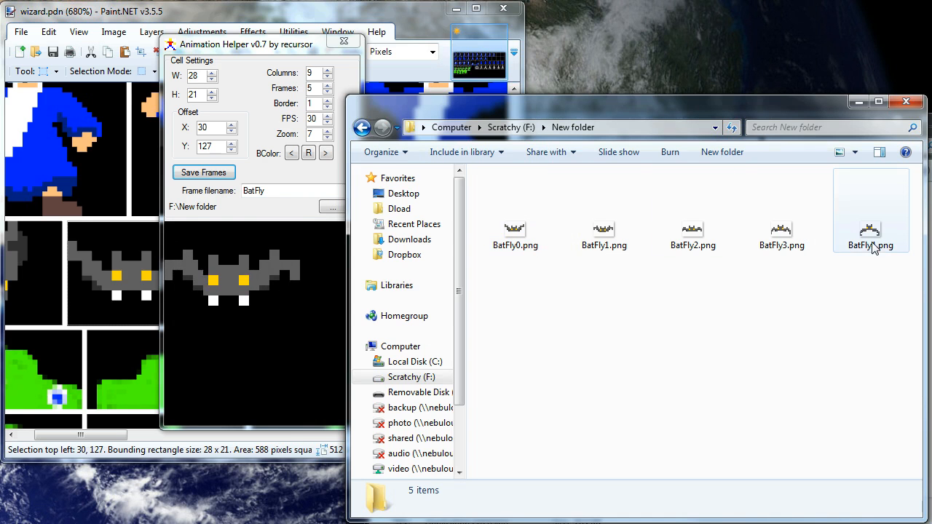